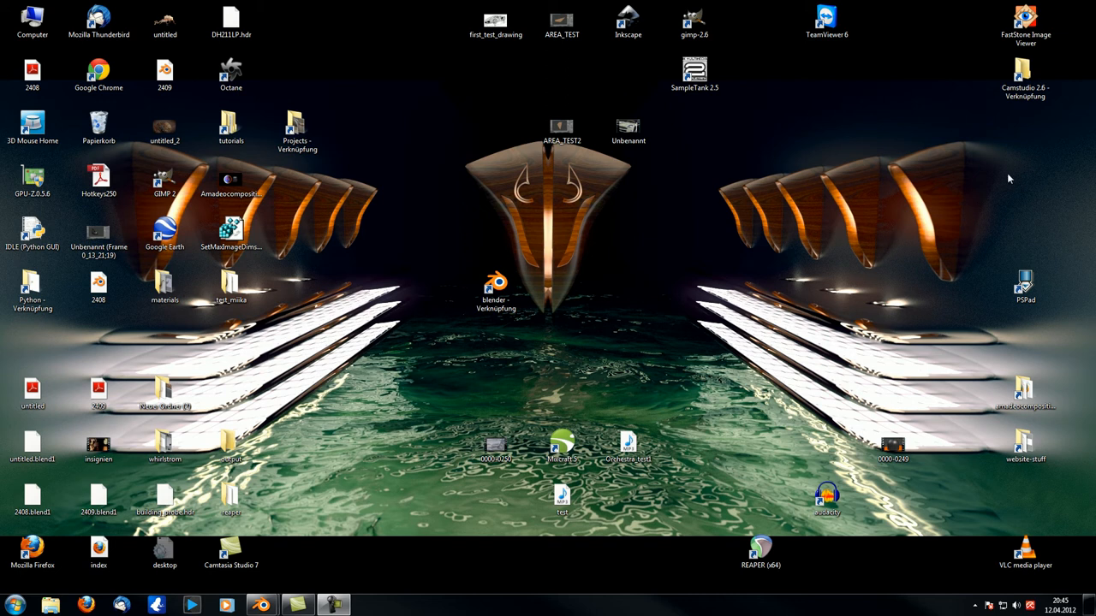
{"action": "mouse_move", "coordinate": [517, 195]}
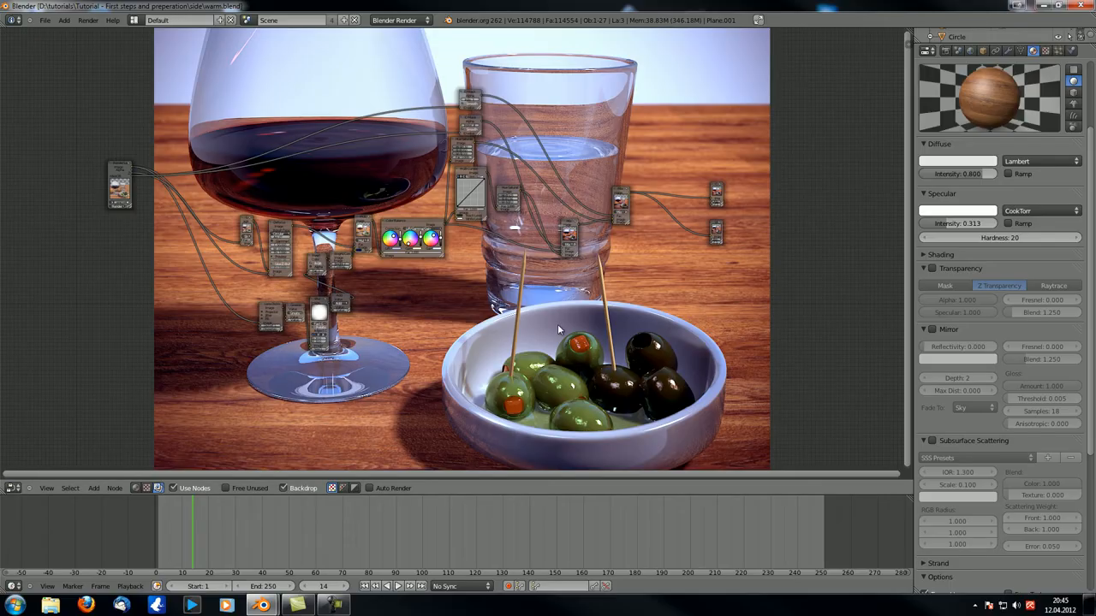
{"action": "mouse_move", "coordinate": [589, 321]}
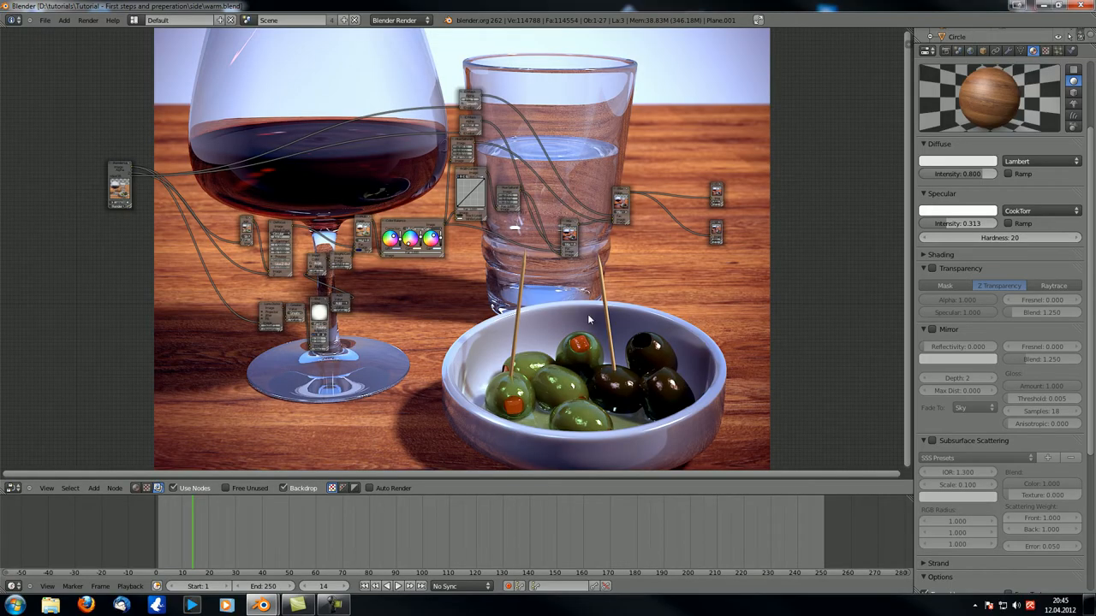
{"action": "mouse_move", "coordinate": [277, 268]}
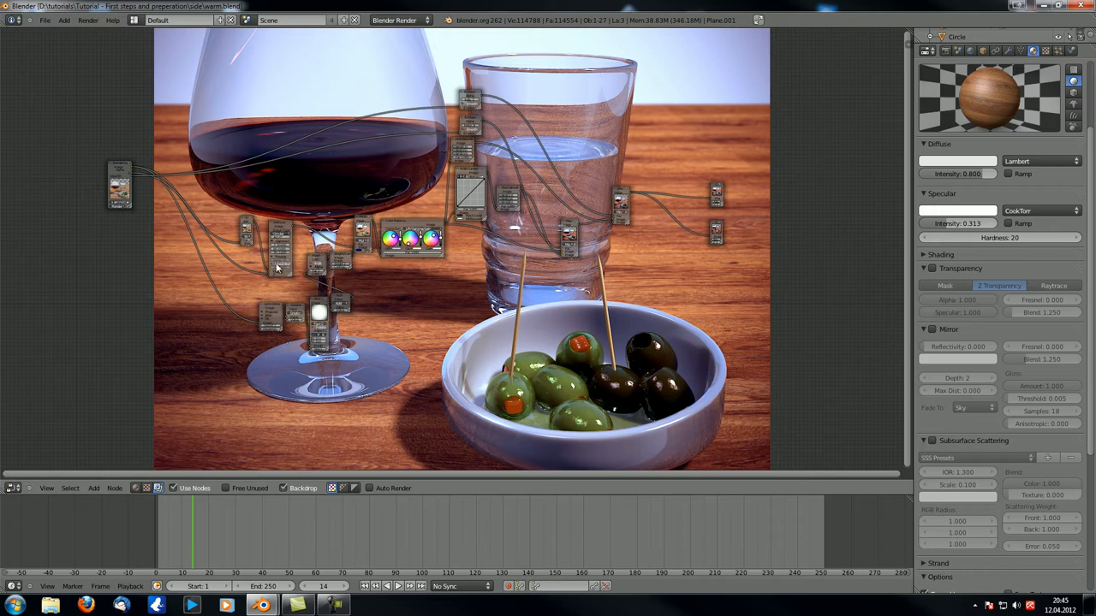
{"action": "mouse_move", "coordinate": [455, 351]}
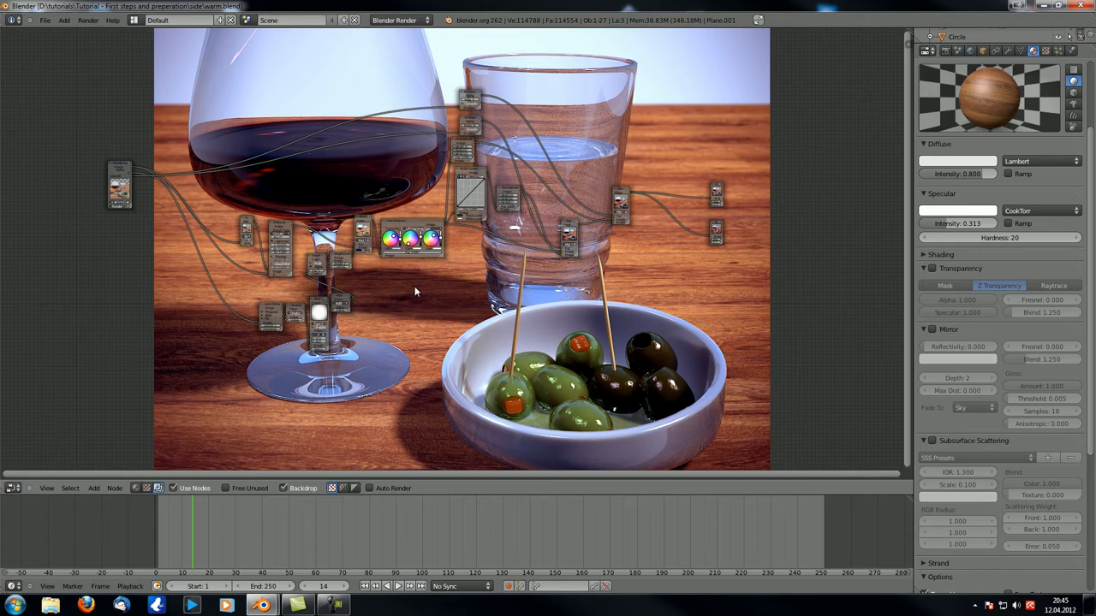
{"action": "mouse_move", "coordinate": [392, 308]}
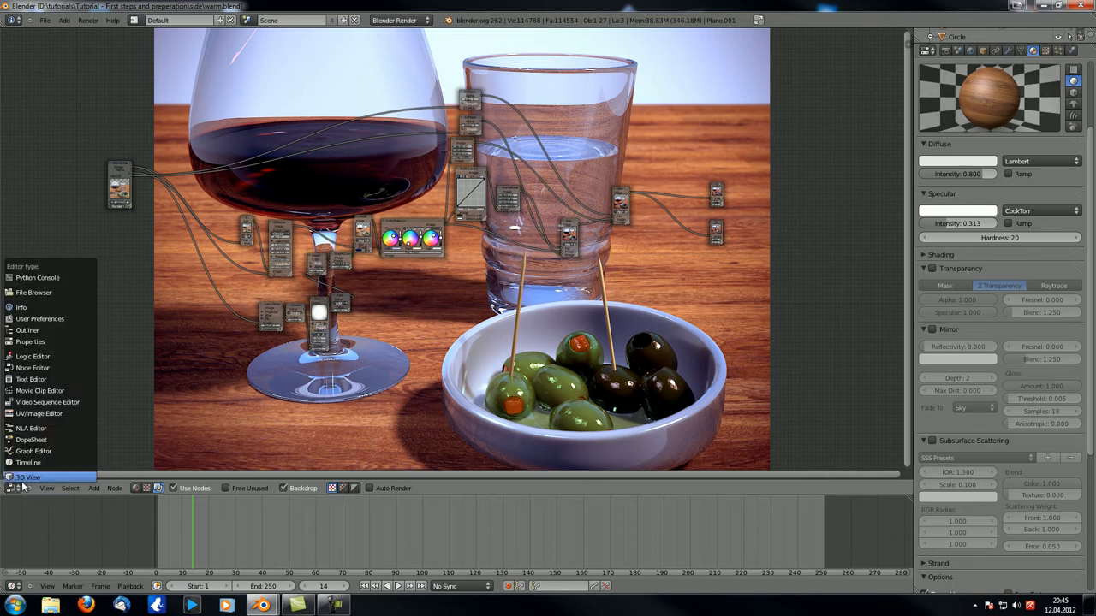
Step: Switch the main area to the 3D View and zoom in on the olive bowl
{"action": "left_click", "coordinate": [29, 477]}
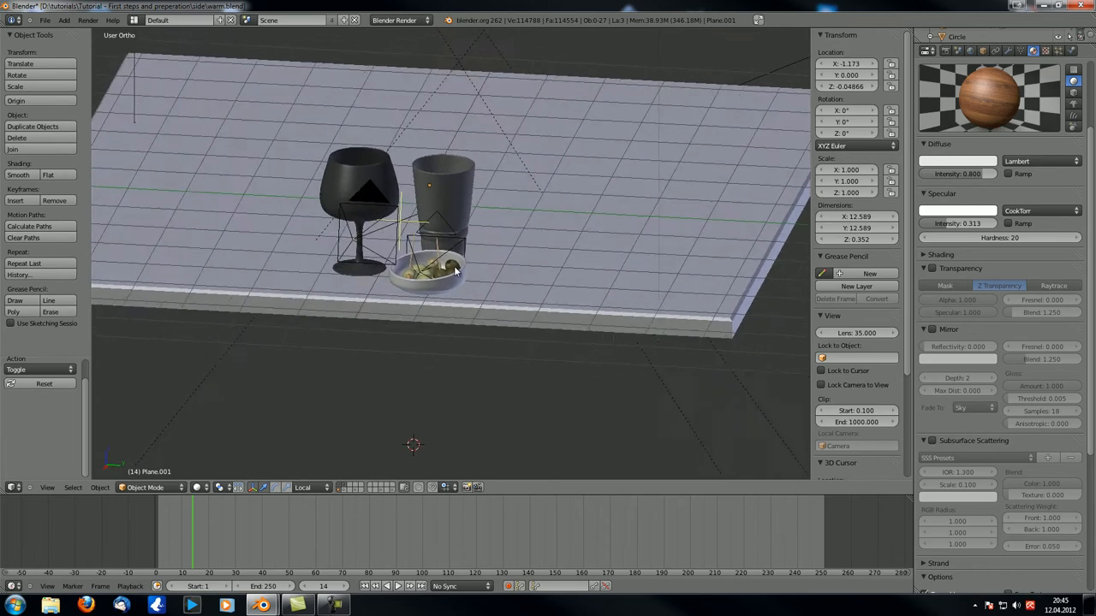
{"action": "scroll", "scroll_direction": "up", "scroll_amount": 3}
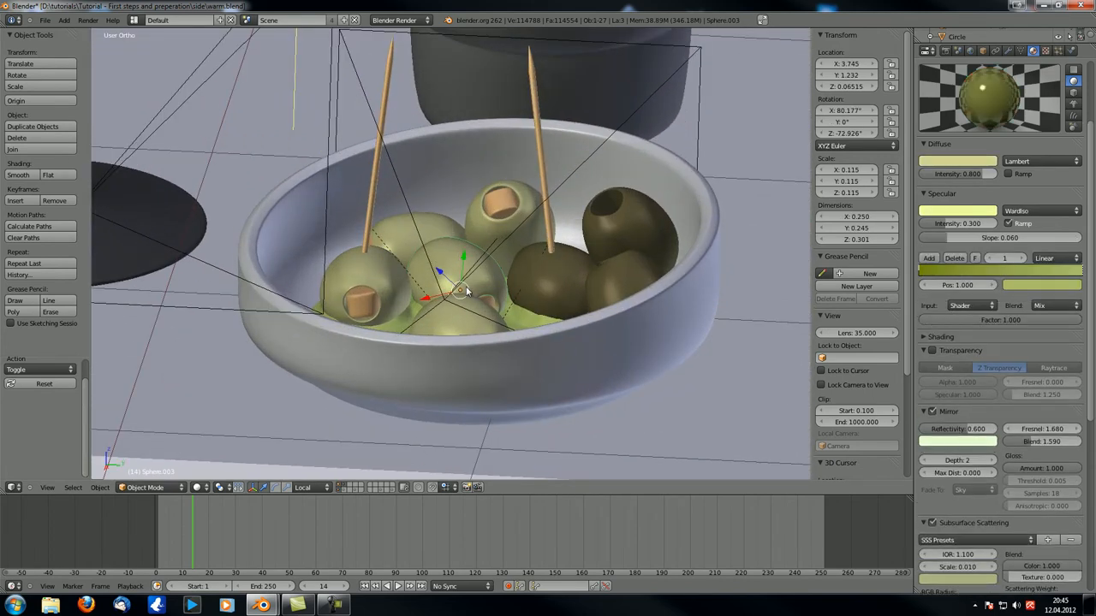
{"action": "mouse_move", "coordinate": [492, 214]}
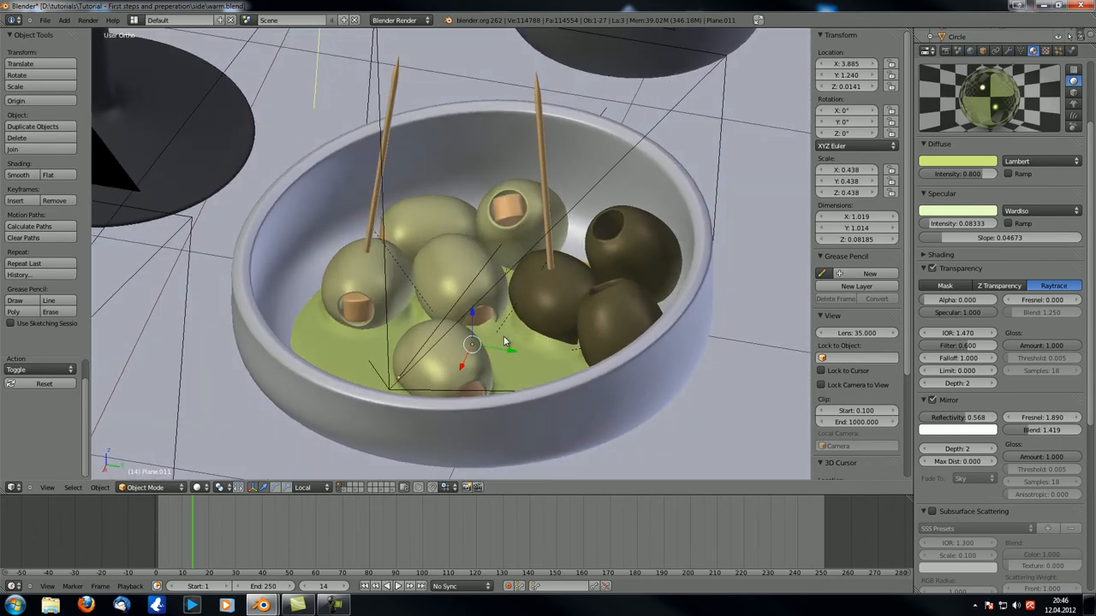
{"action": "mouse_move", "coordinate": [368, 332]}
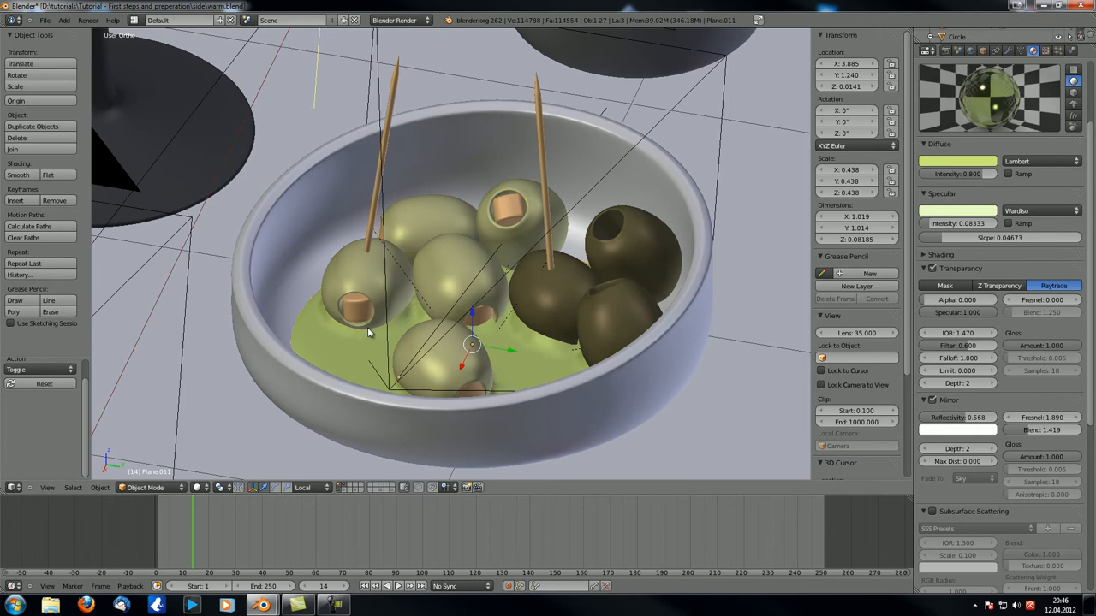
{"action": "mouse_move", "coordinate": [351, 330]}
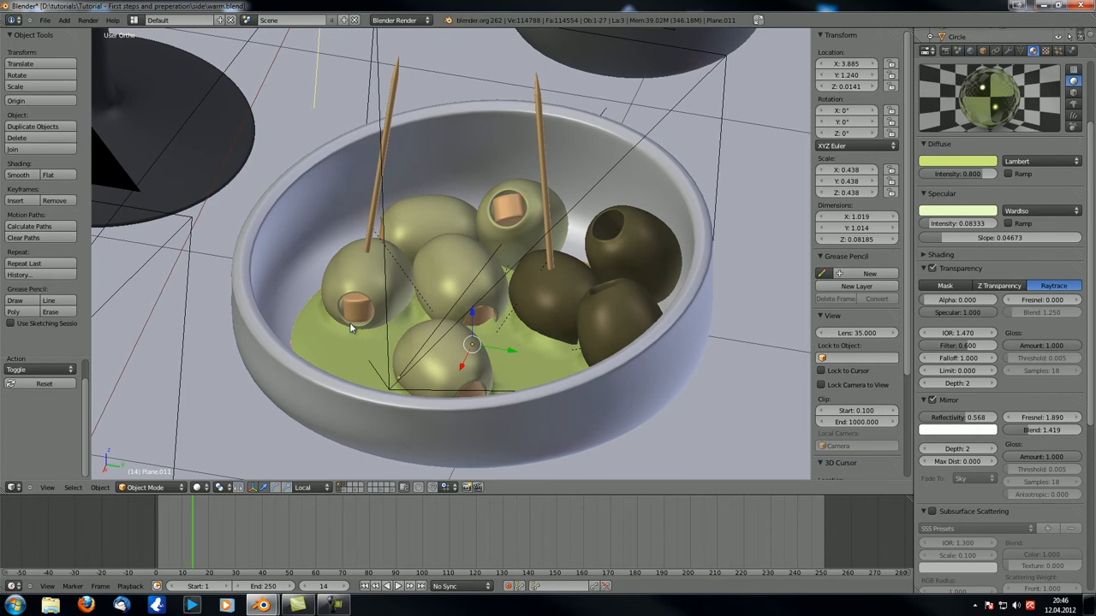
{"action": "mouse_move", "coordinate": [348, 328]}
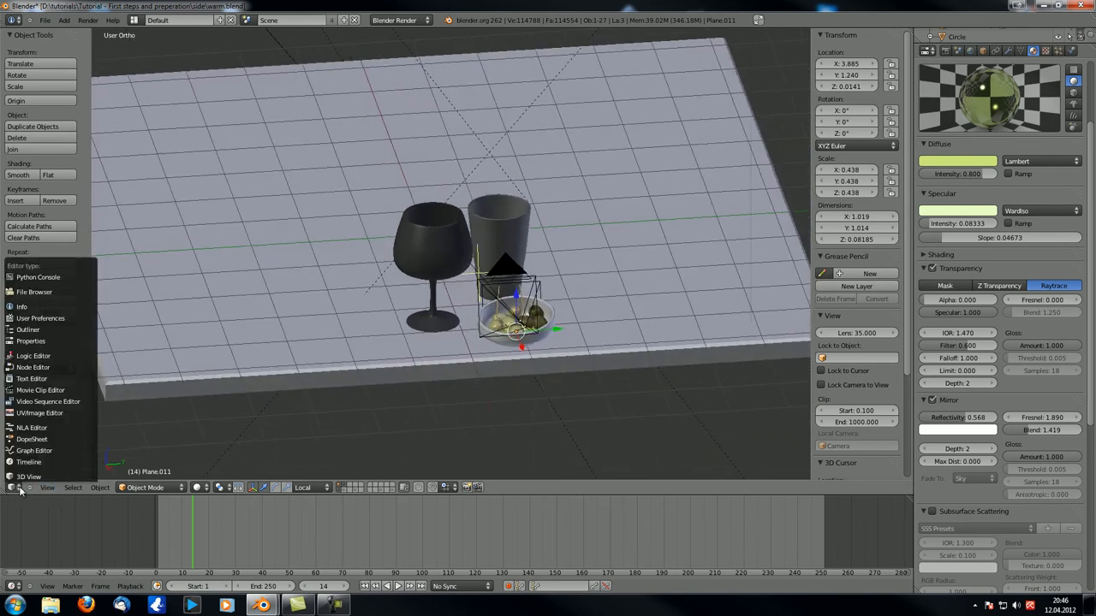
Step: Switch the main area to the Node Editor to show the compositing tree over the render
{"action": "left_click", "coordinate": [32, 367]}
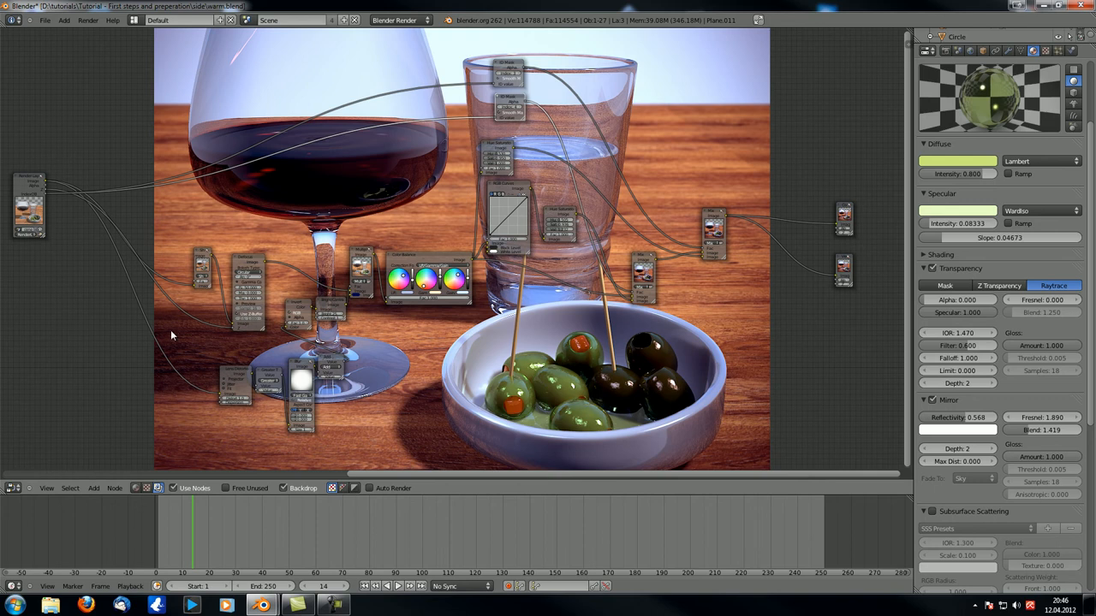
{"action": "mouse_move", "coordinate": [294, 331]}
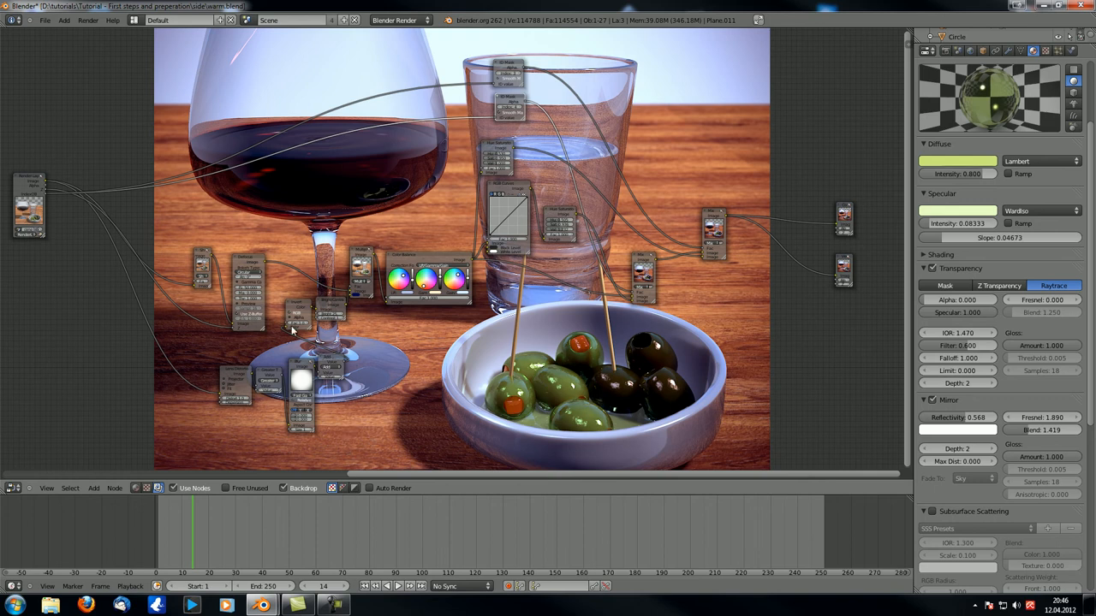
{"action": "mouse_move", "coordinate": [734, 291]}
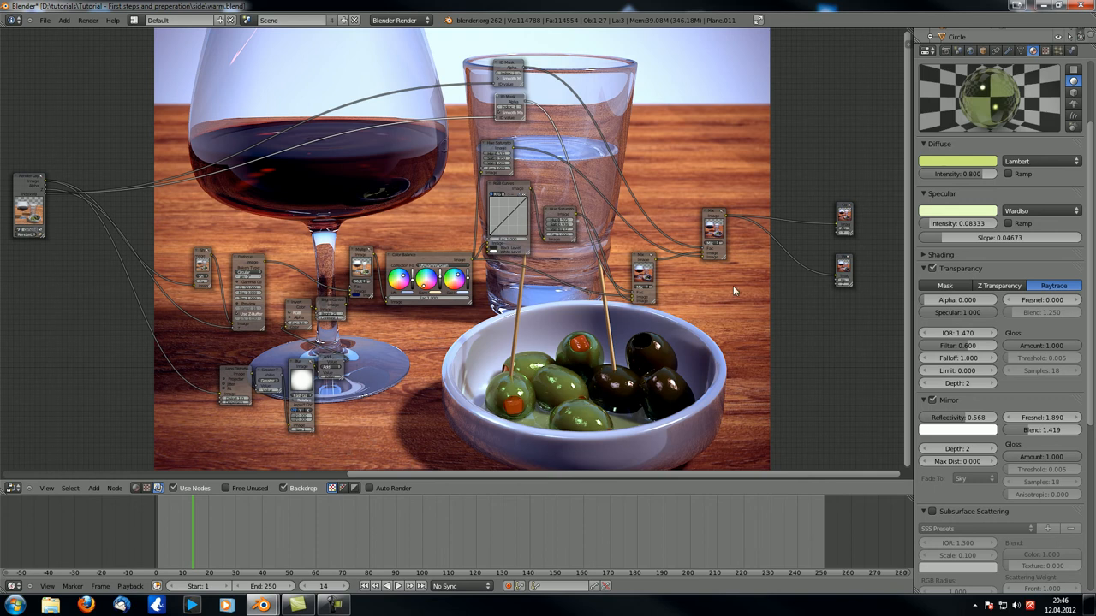
{"action": "mouse_move", "coordinate": [510, 349]}
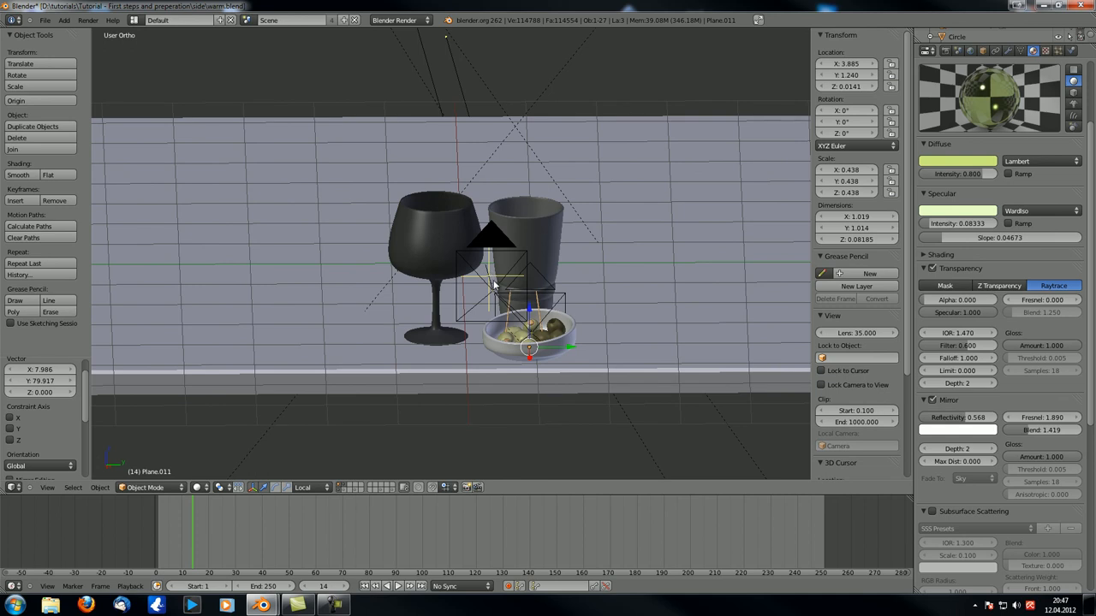
{"action": "mouse_move", "coordinate": [490, 281]}
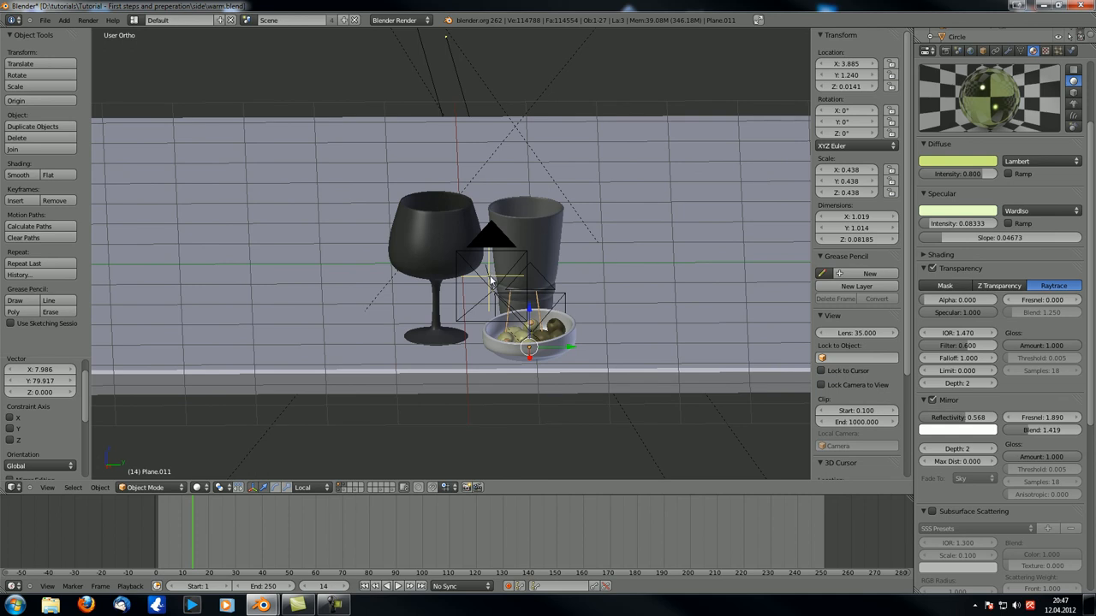